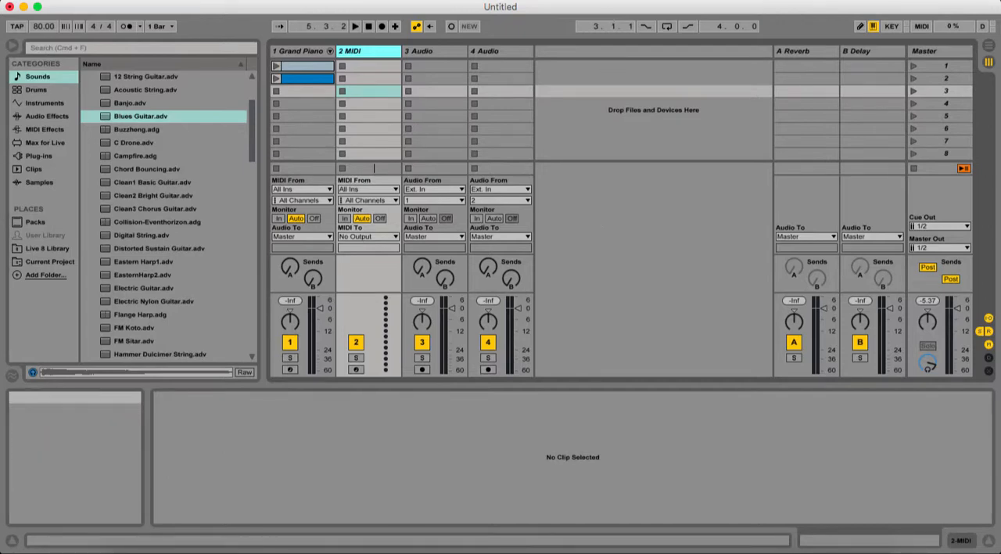
mouse_move(555, 25)
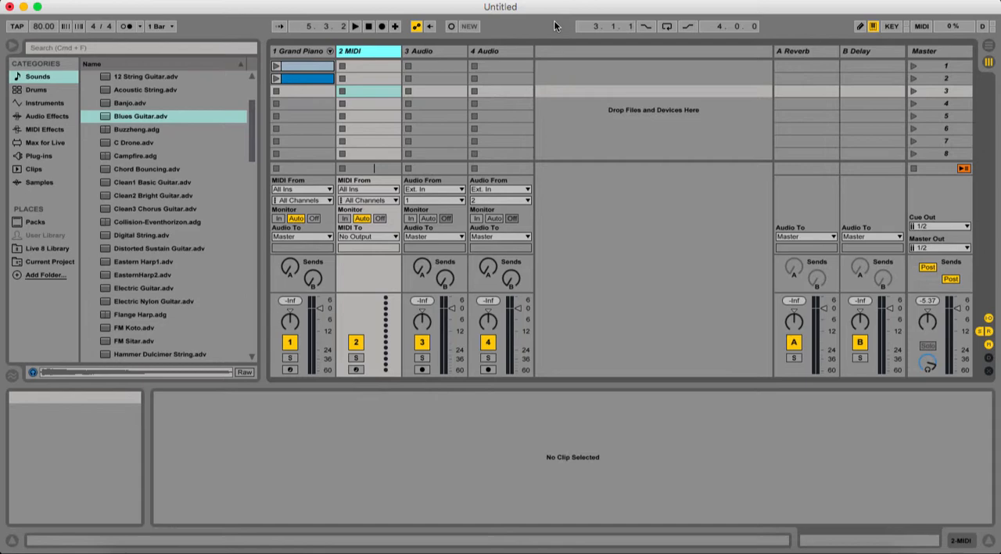
mouse_move(288, 53)
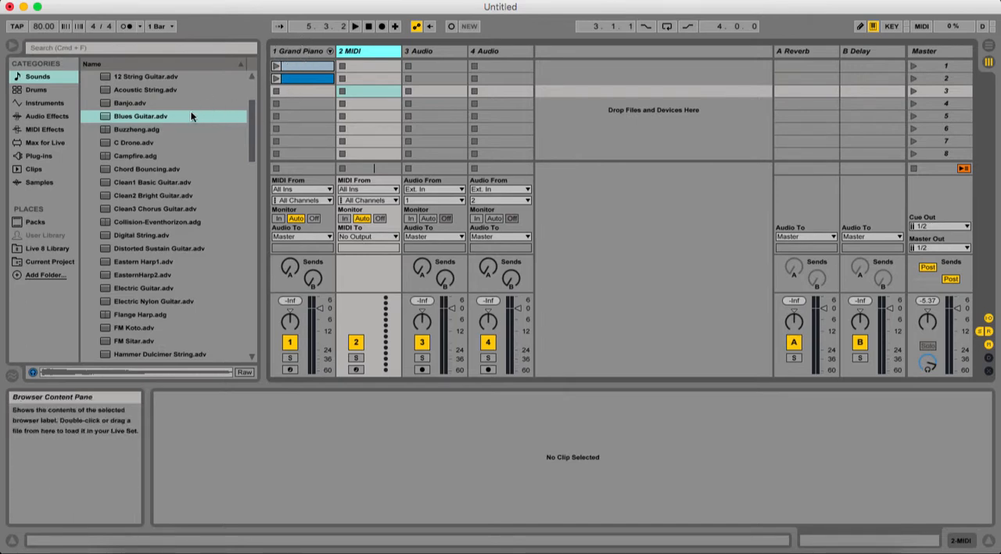
mouse_move(256, 144)
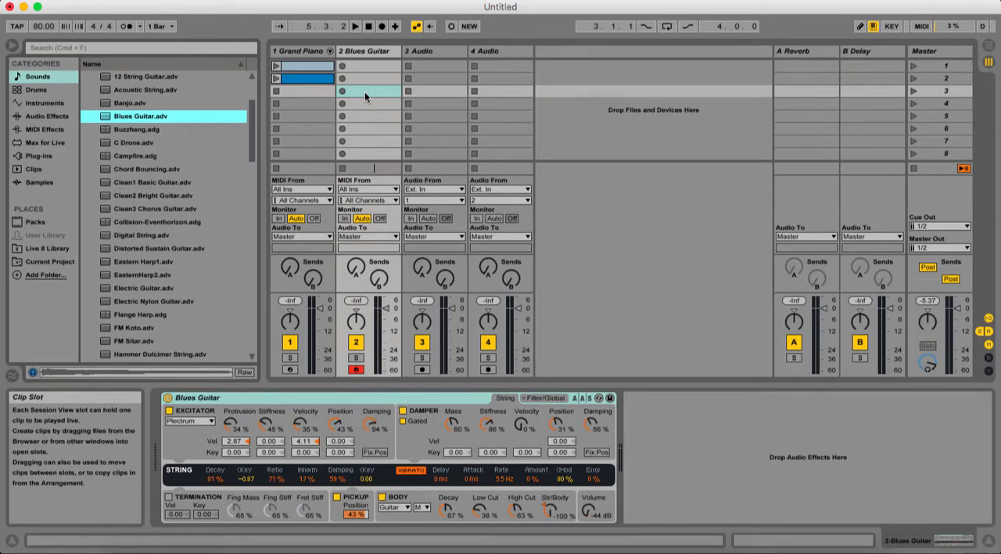
Step: Create a new MIDI clip on the Blues Guitar track with a first note at C3
click(368, 91)
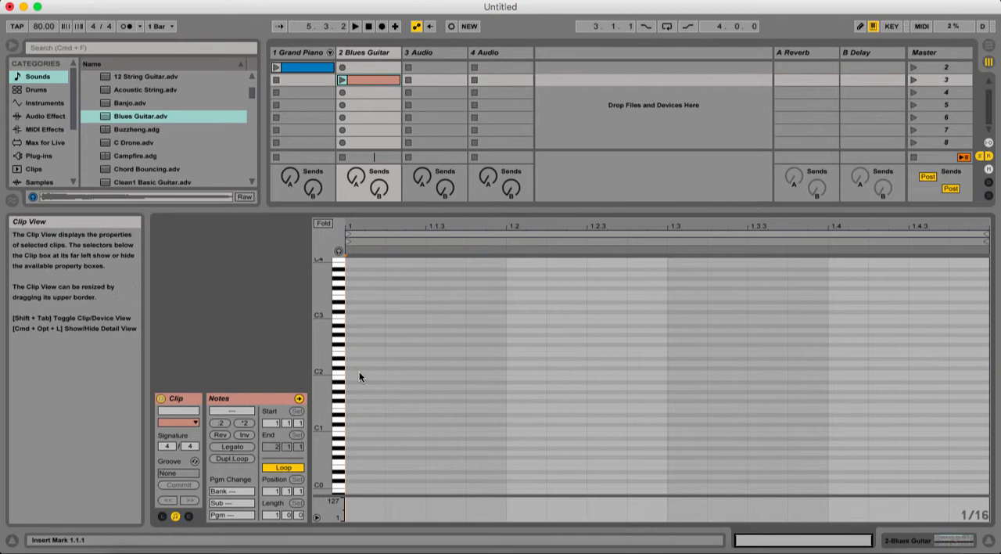
click(363, 370)
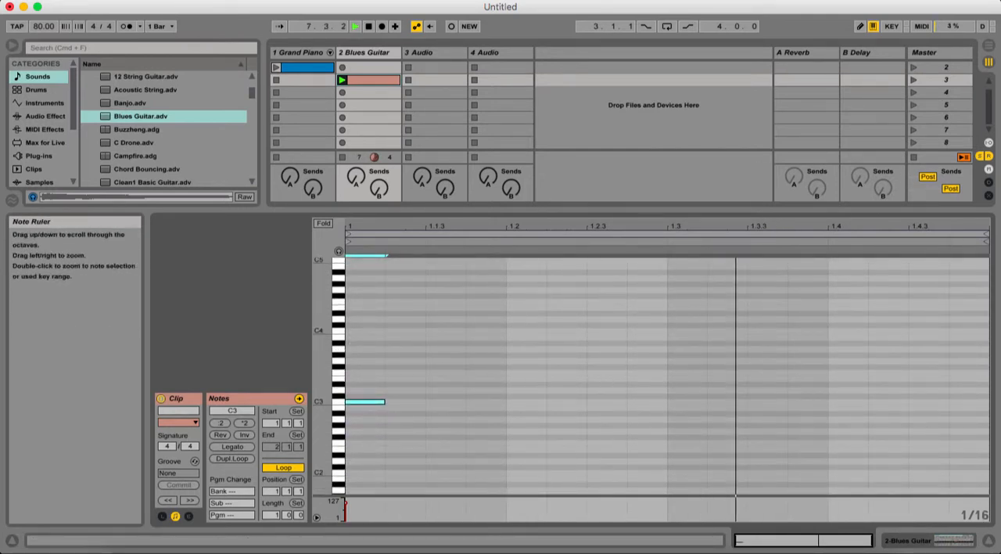
Step: Start the C diminished scale from the C3 note at 1.1.1
click(362, 400)
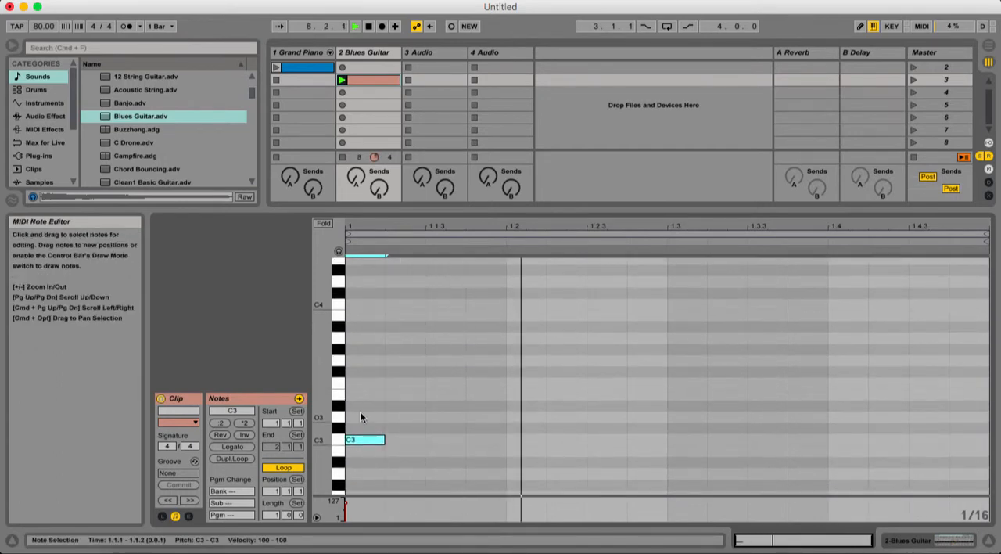
click(369, 25)
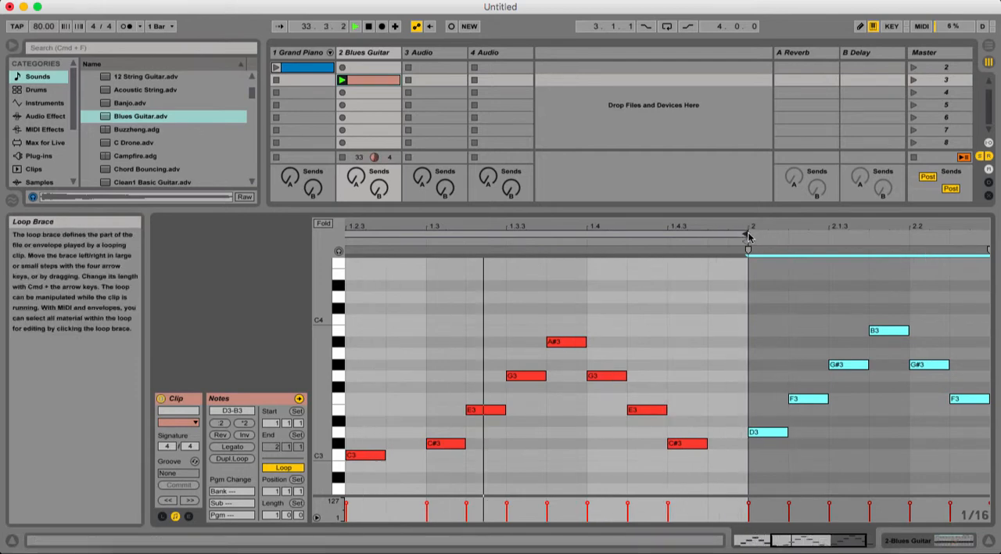
Step: Drag the loop brace end so the clip loop covers all three scales
drag(747, 234, 868, 235)
text(60)
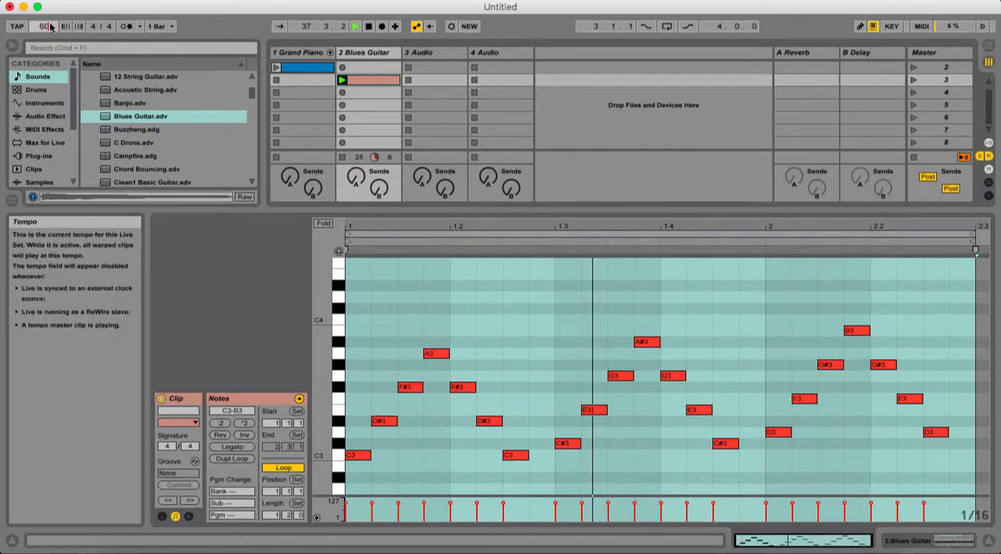
Step: Set the song tempo to 60.00 BPM in the control bar
click(355, 25)
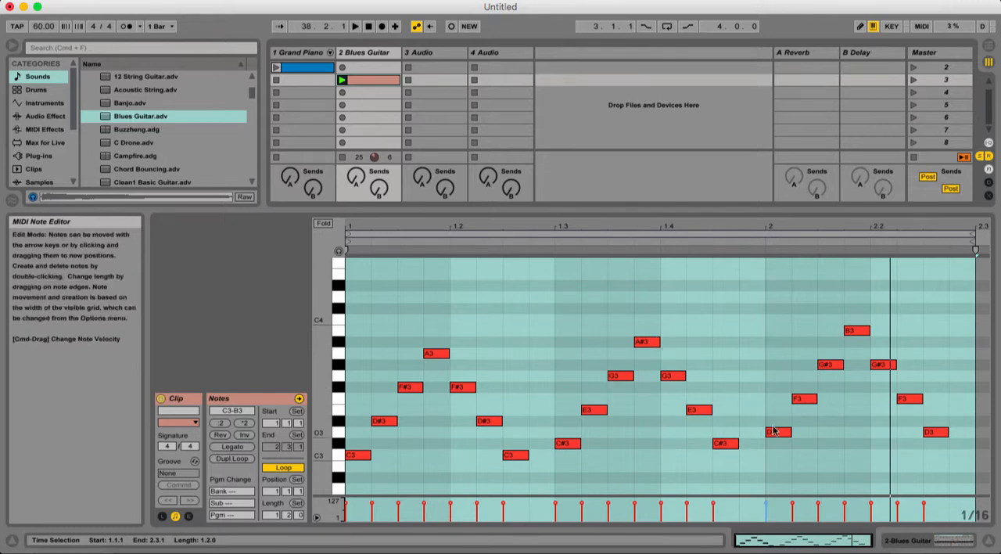
mouse_move(775, 434)
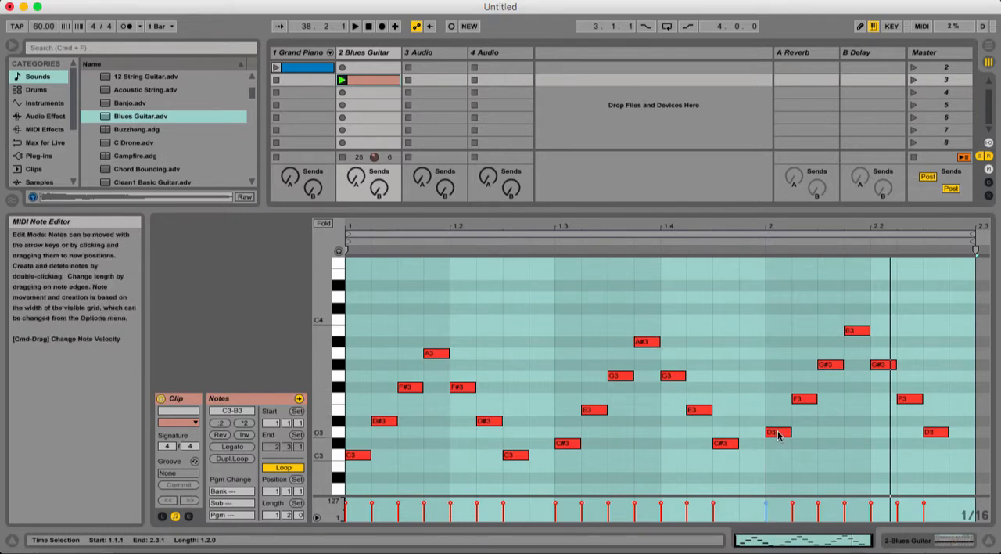
mouse_move(781, 437)
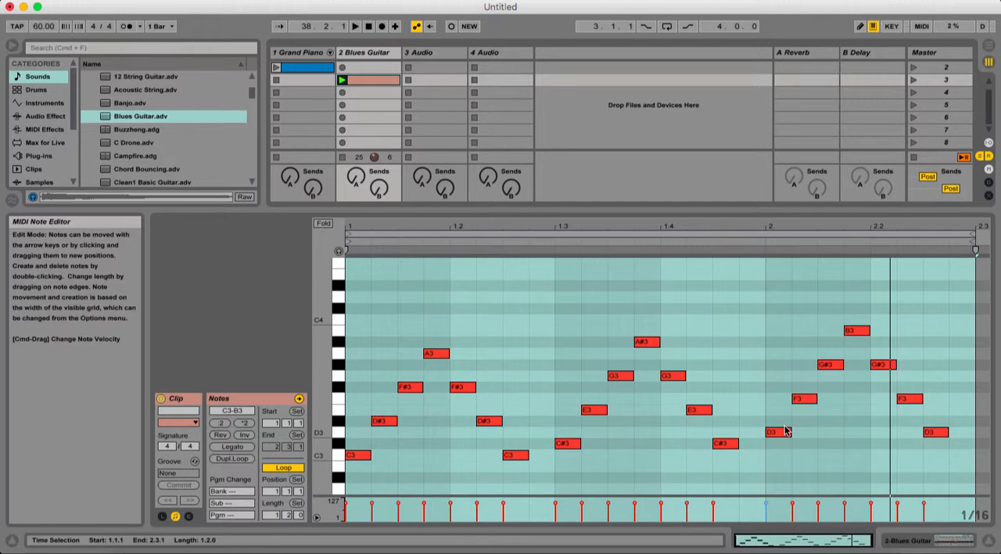
mouse_move(768, 476)
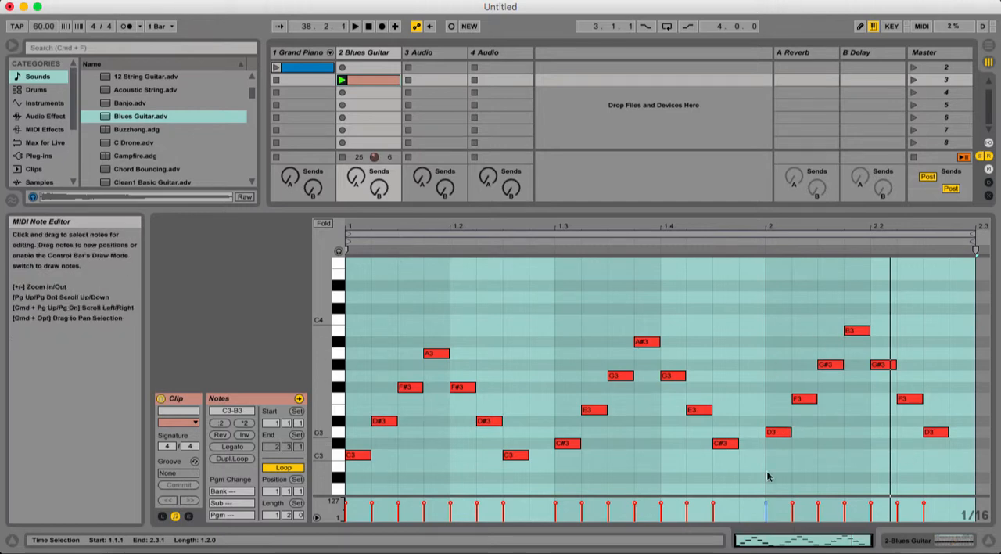
mouse_move(866, 435)
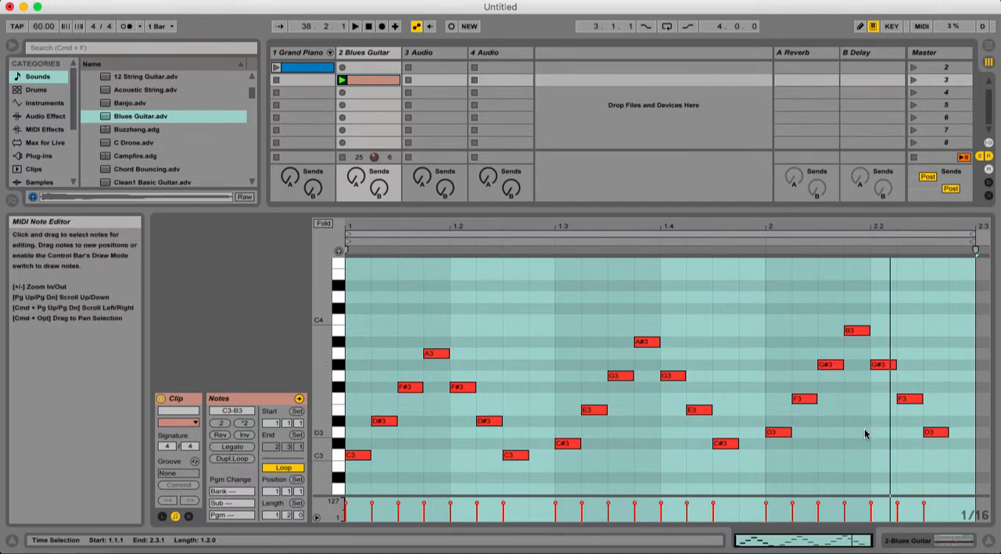
mouse_move(896, 444)
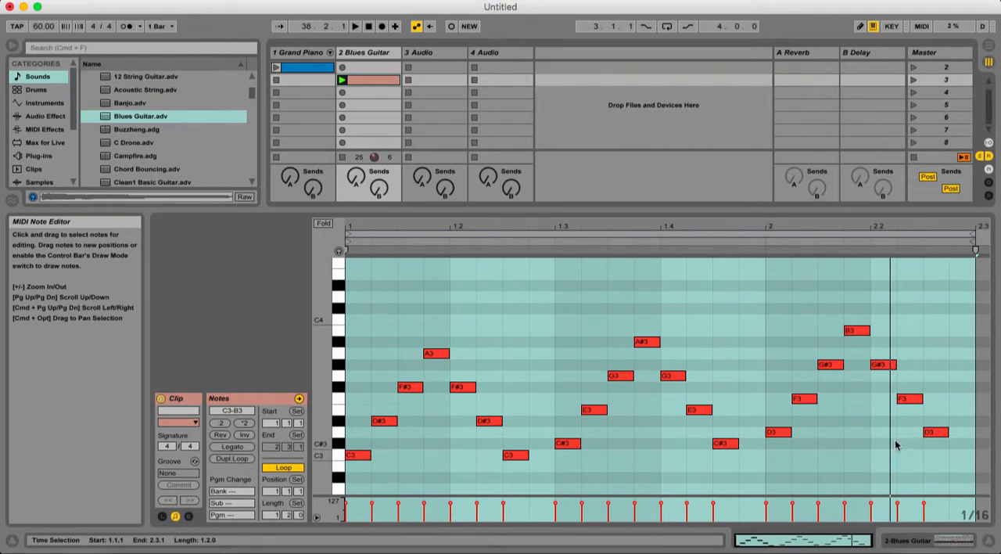
mouse_move(788, 444)
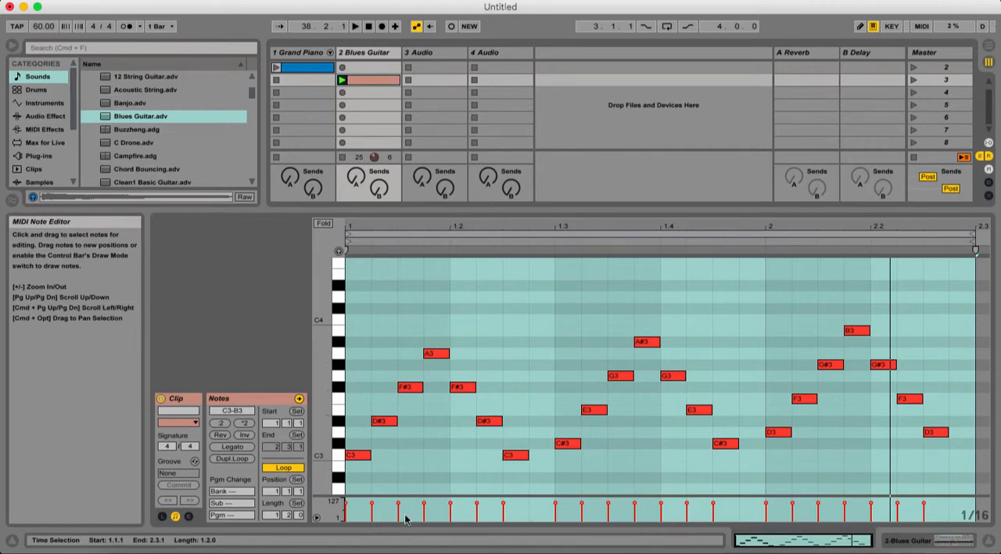
mouse_move(385, 360)
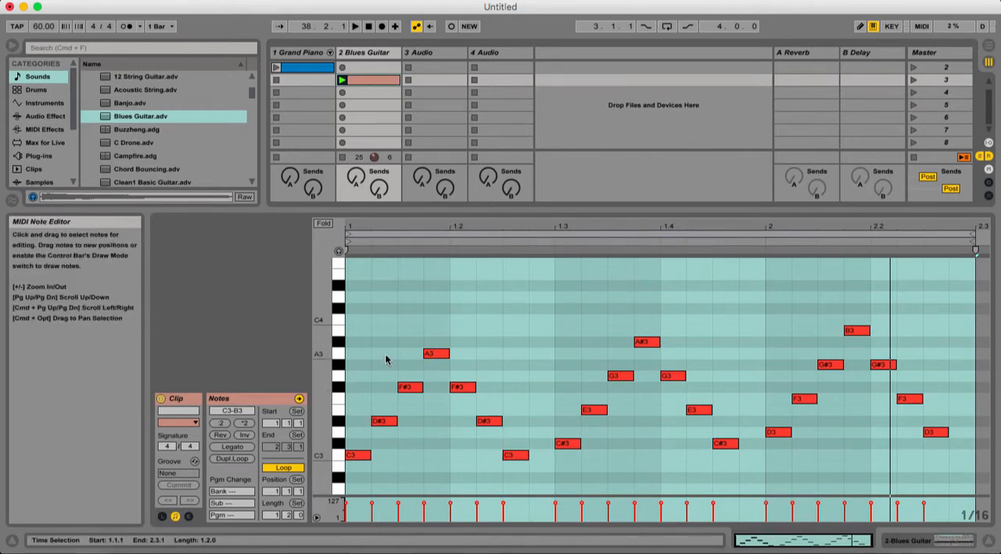